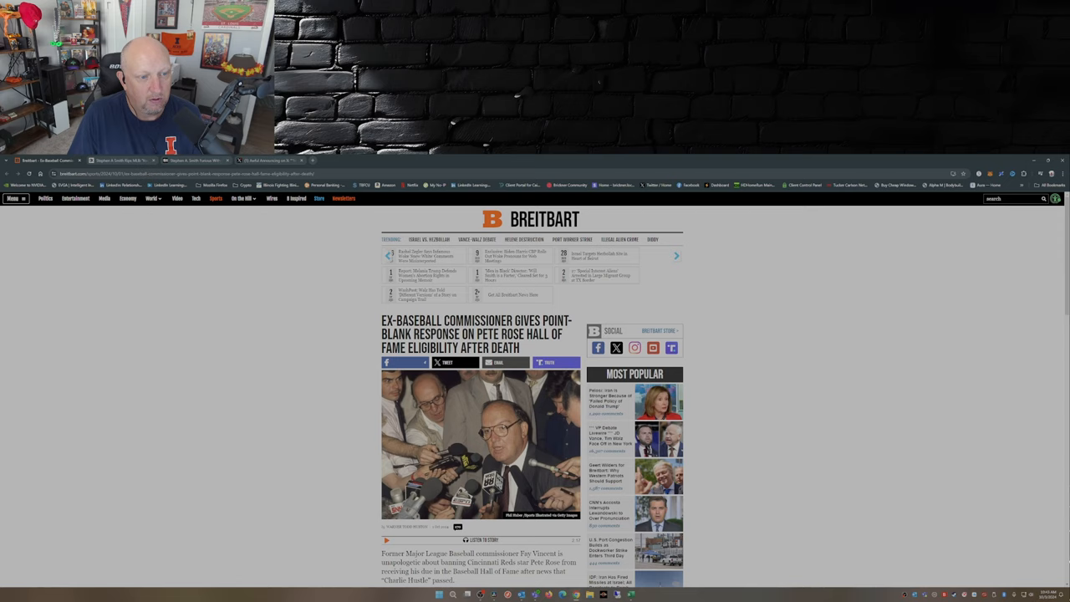
- Reach the Awful Announcing Pete Rose post and play its Stephen A. Smith video clip
scroll(down, 3)
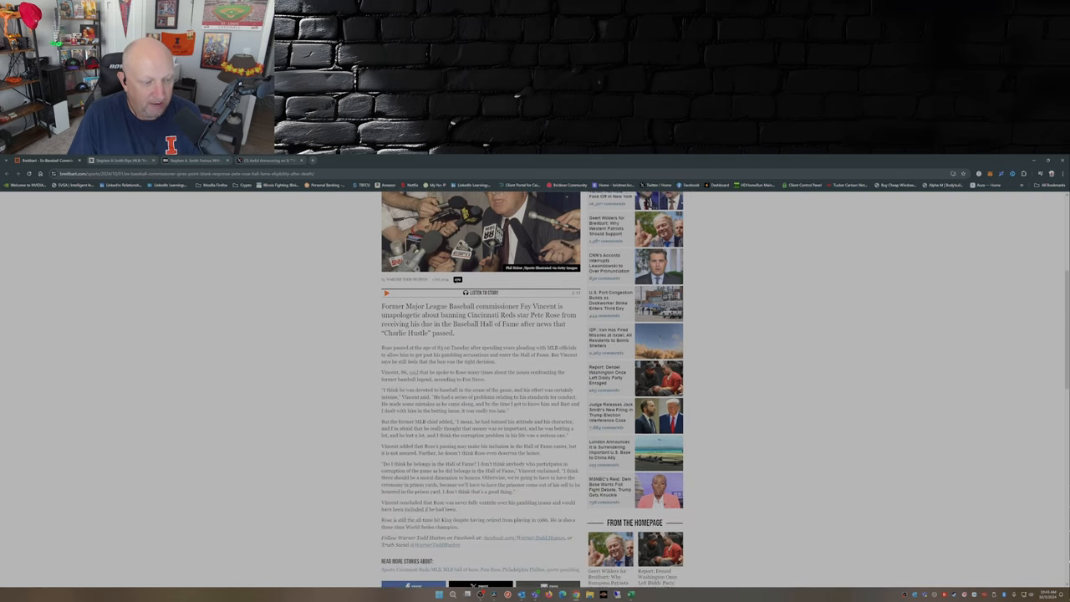
scroll(down, 3)
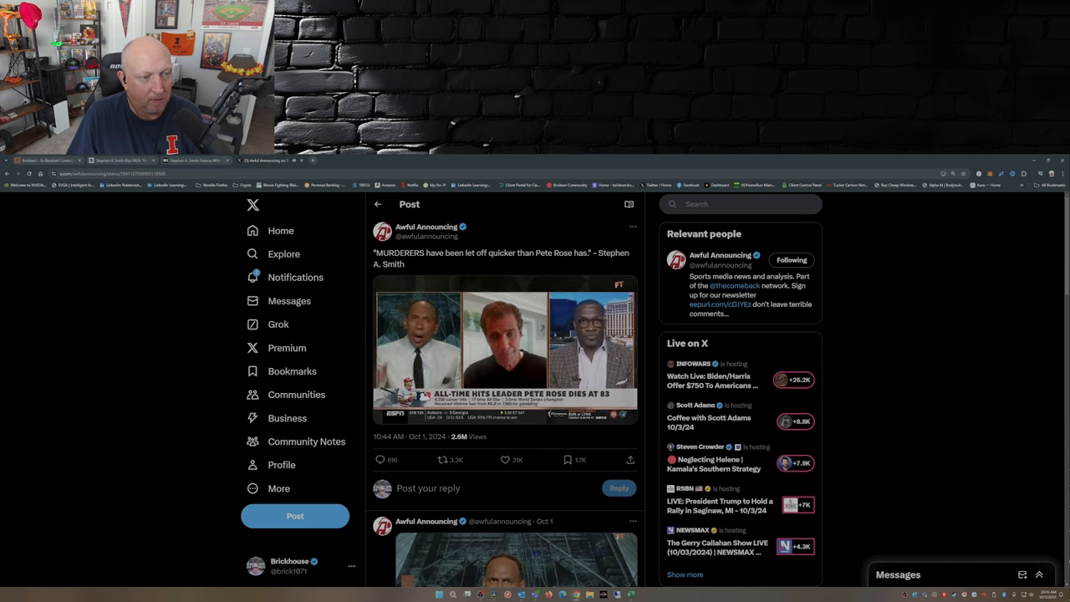
click(505, 360)
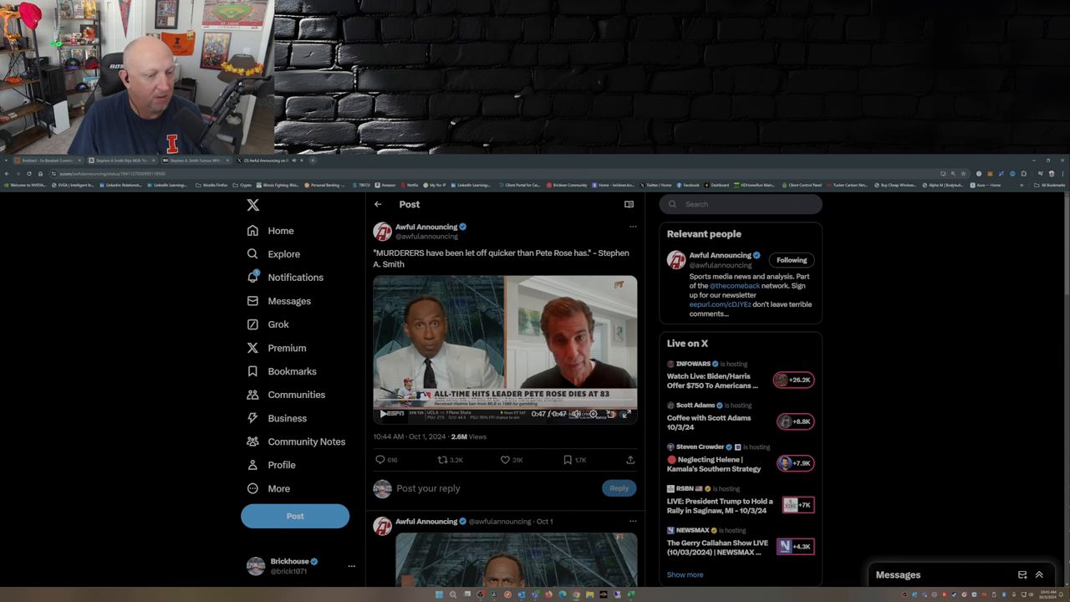
- Scroll through the replies arguing Rose was ineligible and calling for his induction
scroll(down, 3)
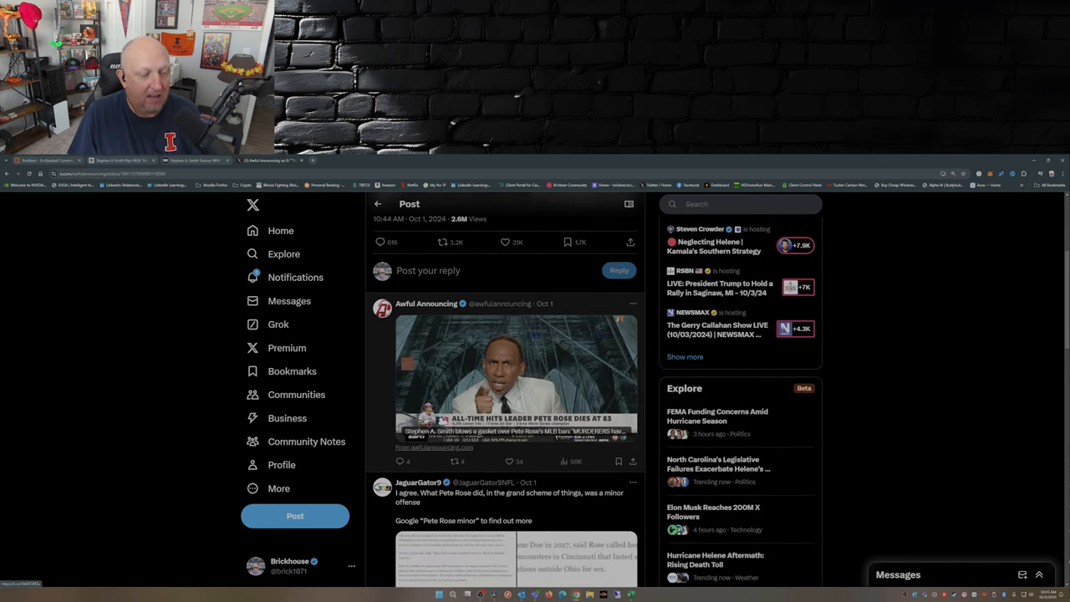
scroll(down, 3)
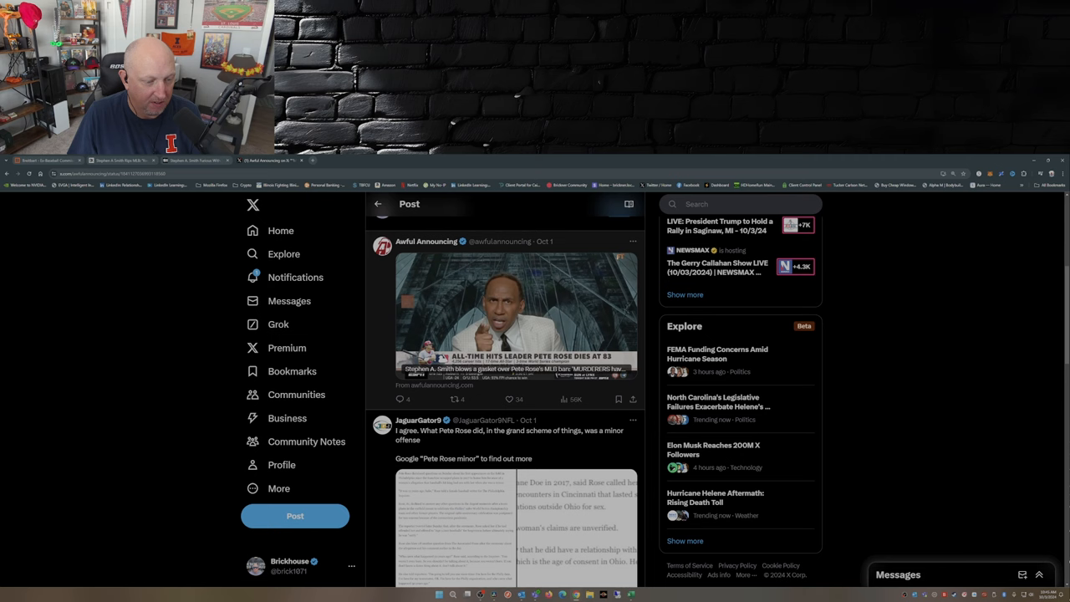
scroll(down, 3)
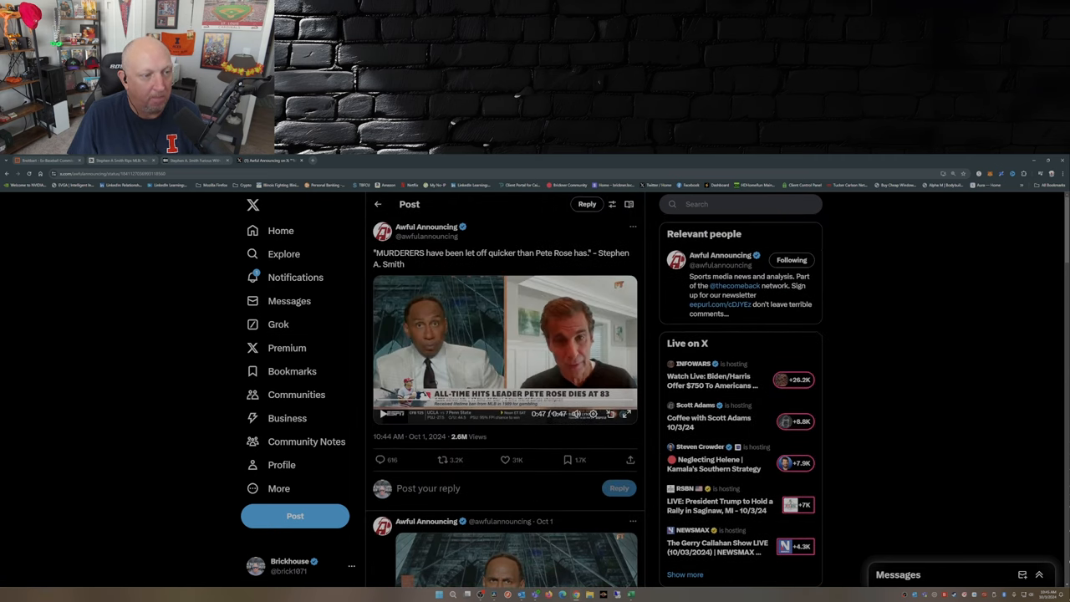
scroll(down, 3)
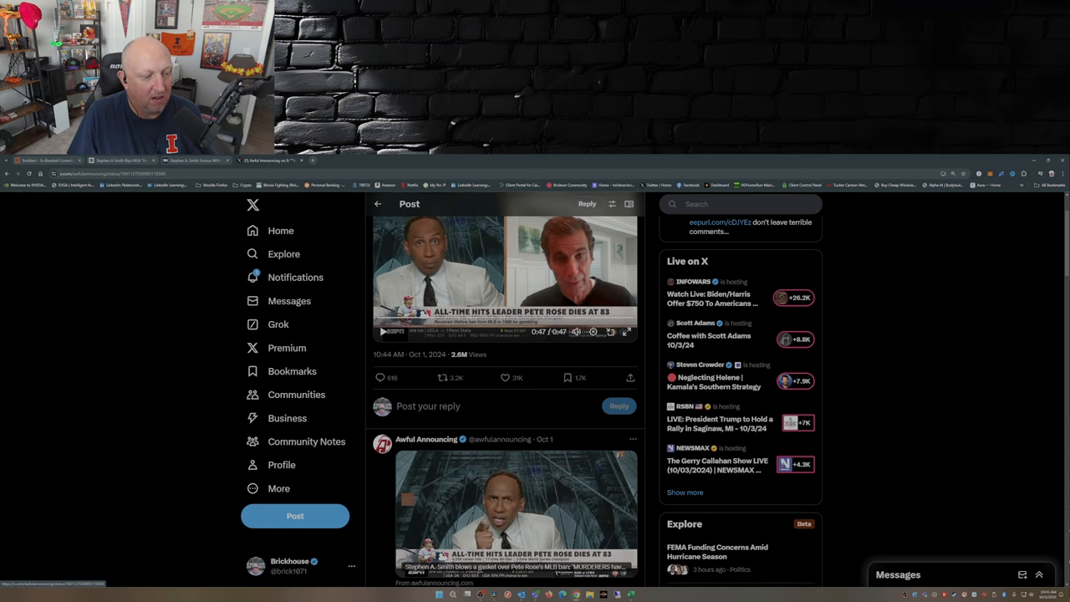
scroll(down, 3)
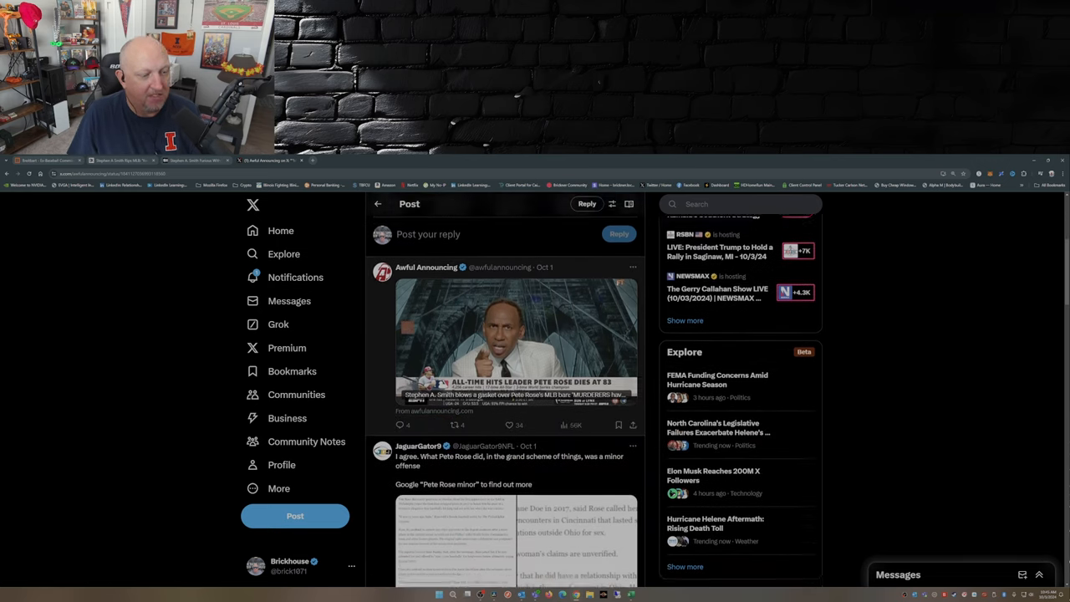
scroll(down, 3)
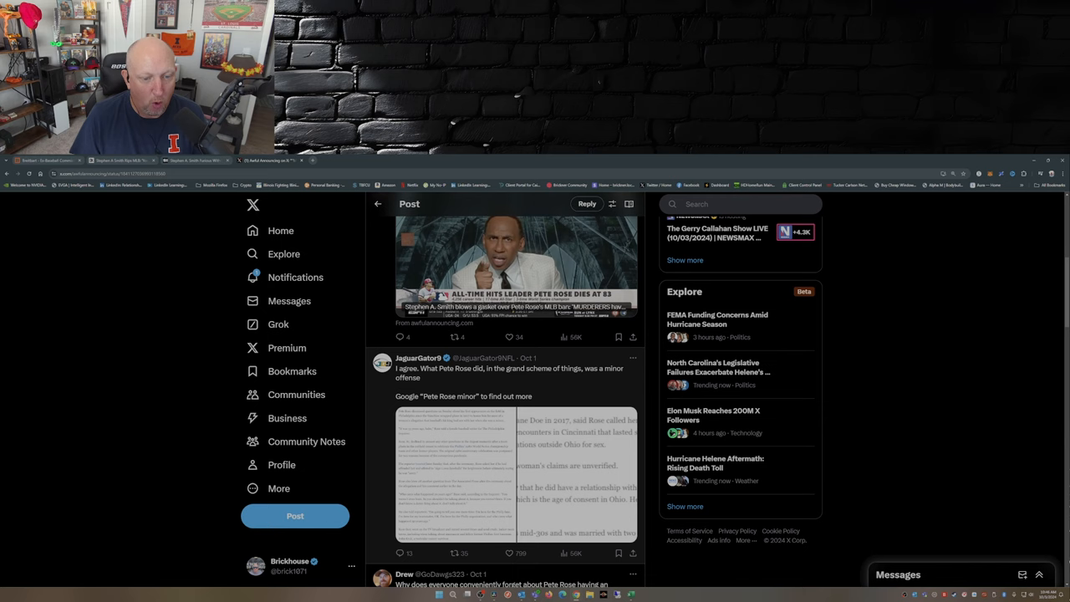
scroll(down, 3)
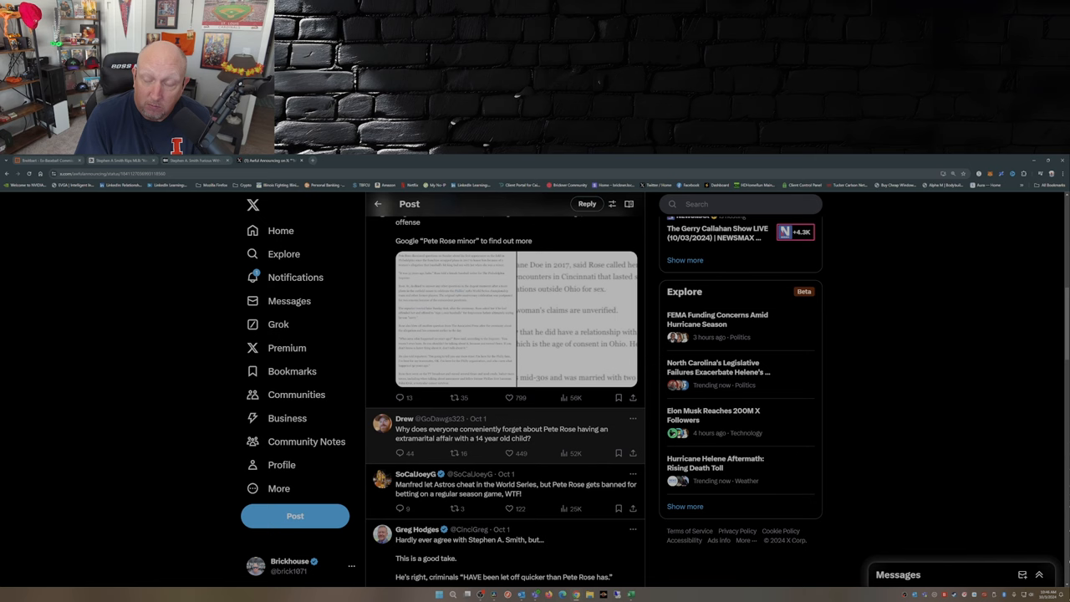
scroll(down, 3)
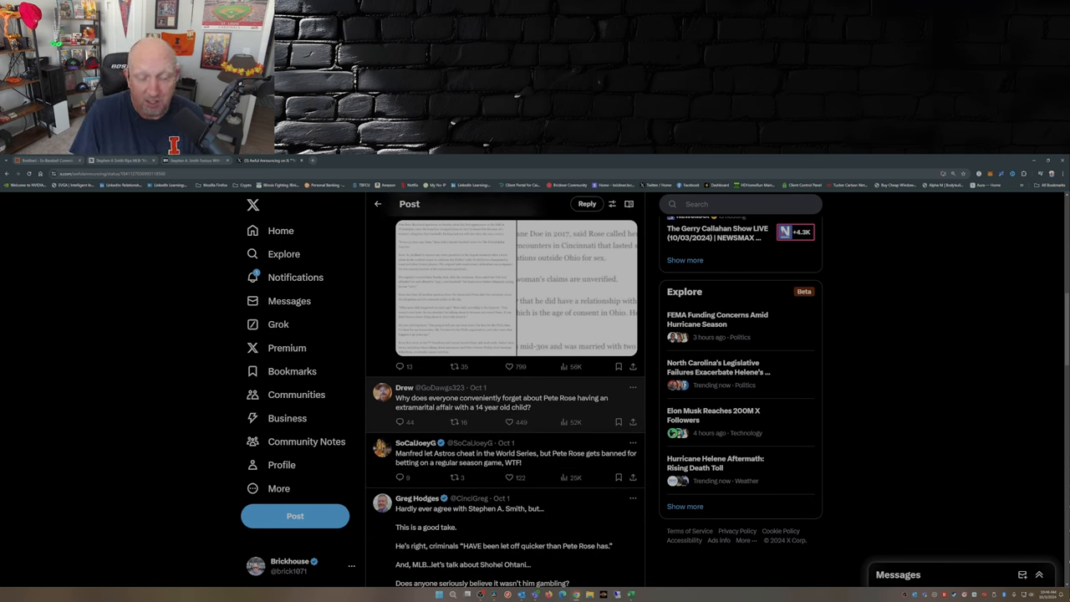
scroll(down, 3)
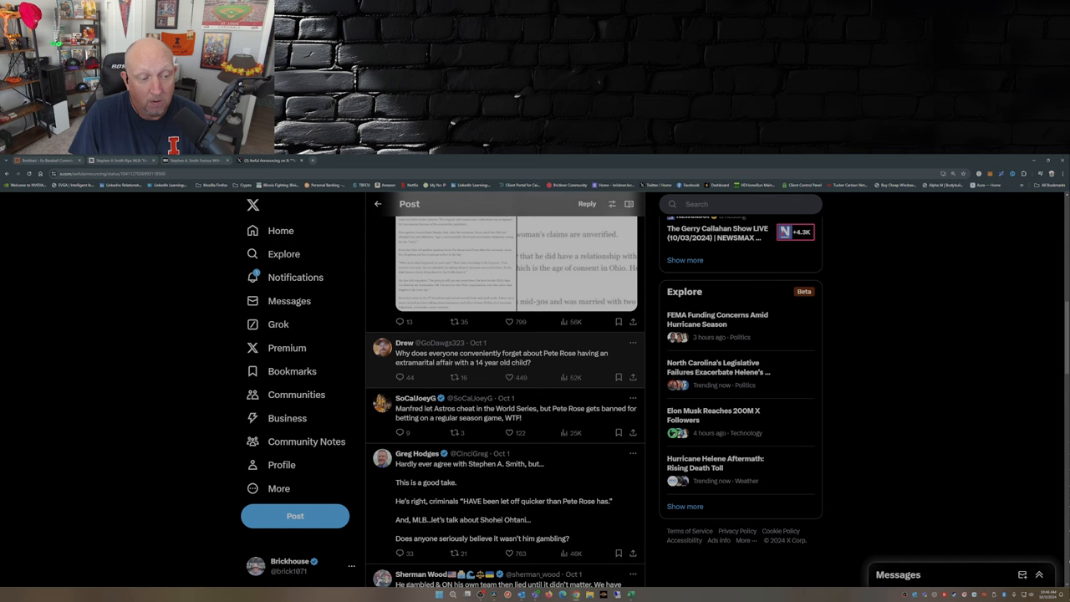
scroll(down, 3)
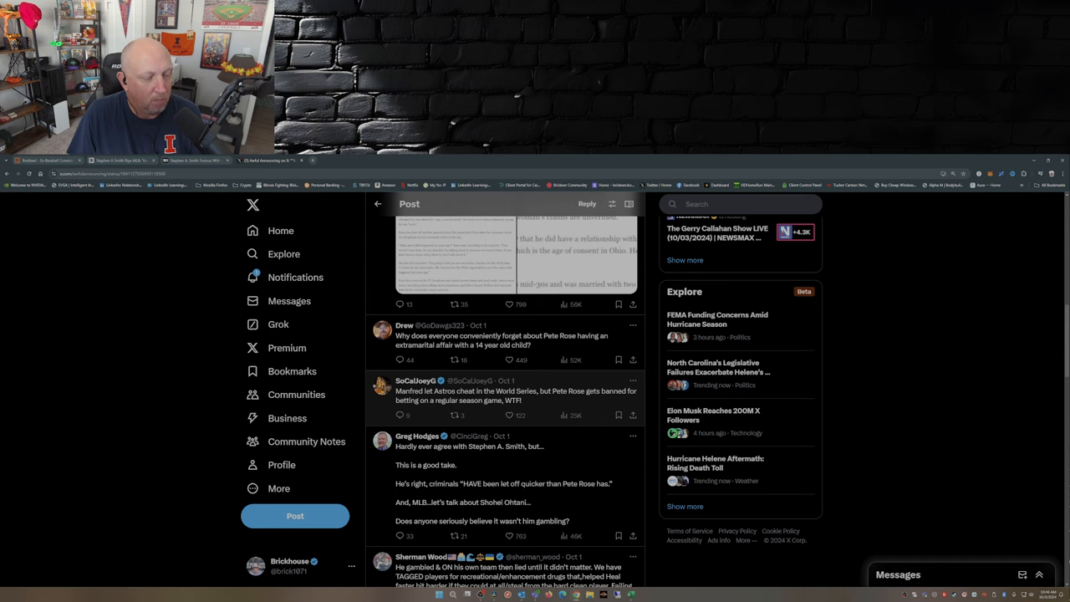
scroll(down, 3)
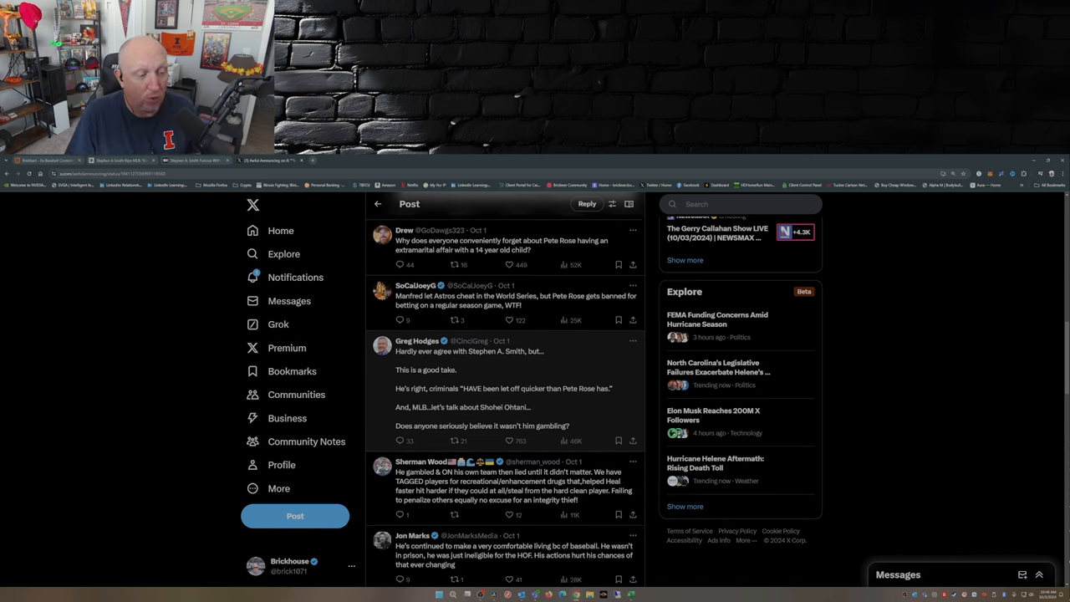
scroll(down, 3)
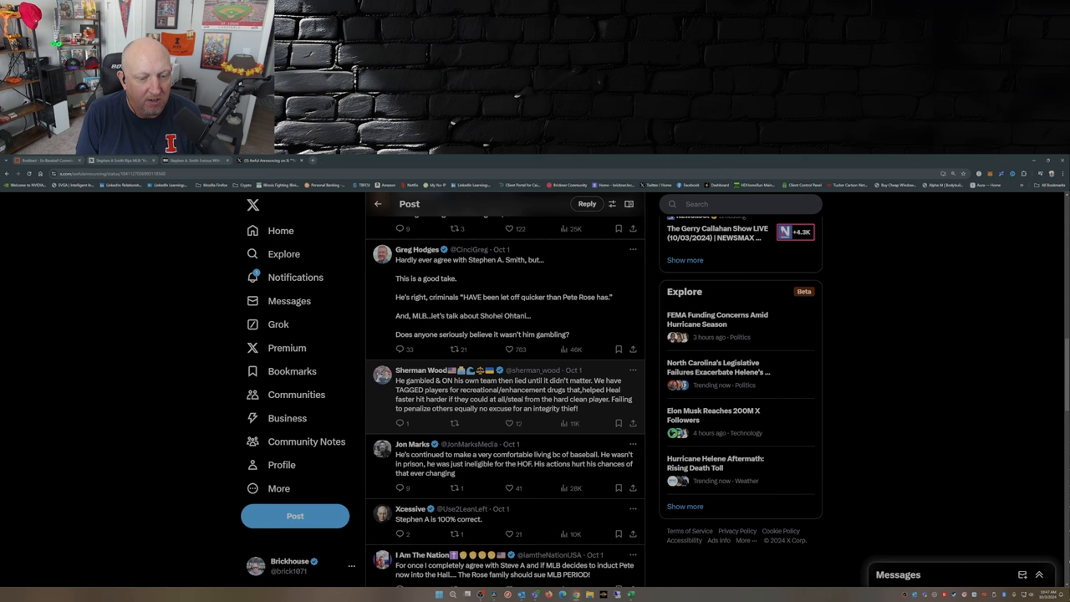
- Scroll to replies urging a national push for Rose's induction and naming other candidates
scroll(down, 3)
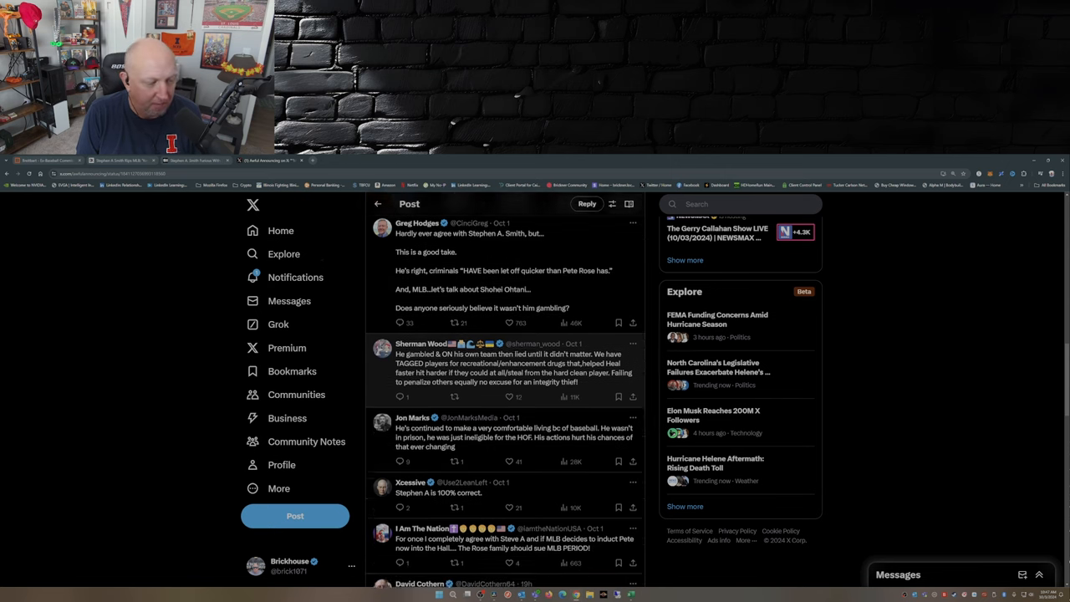
scroll(down, 3)
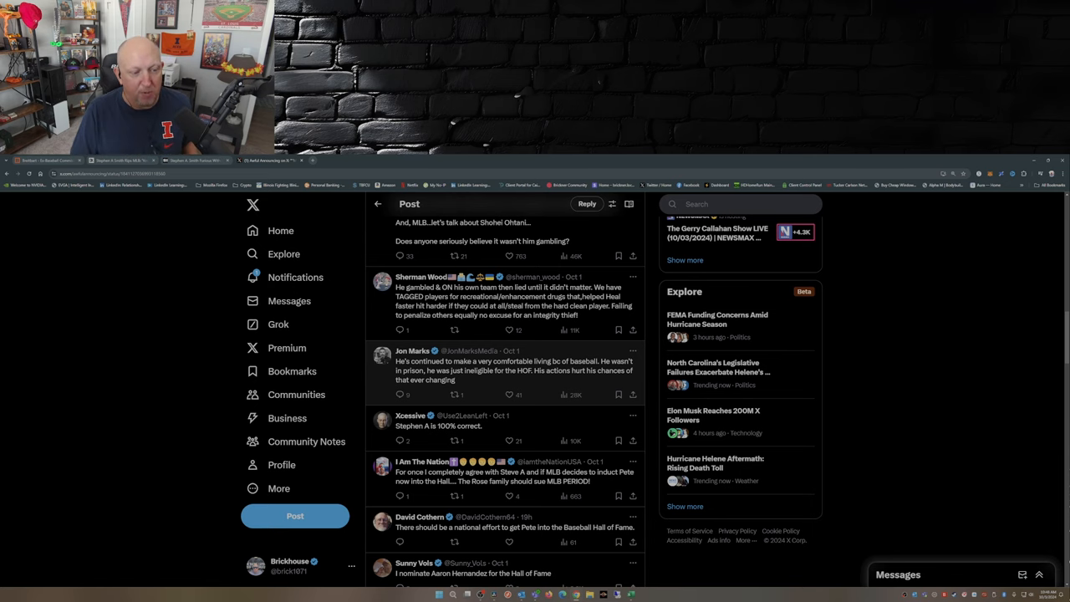
scroll(down, 3)
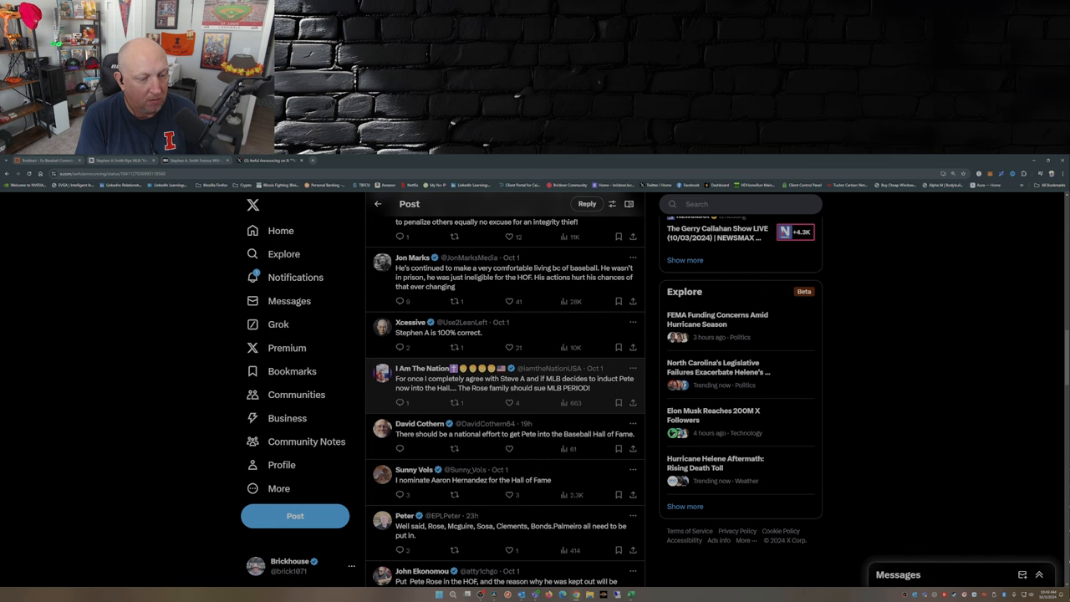
- Scroll to the long reply proposing a Pete Rose statue with his stats outside Cooperstown
scroll(down, 3)
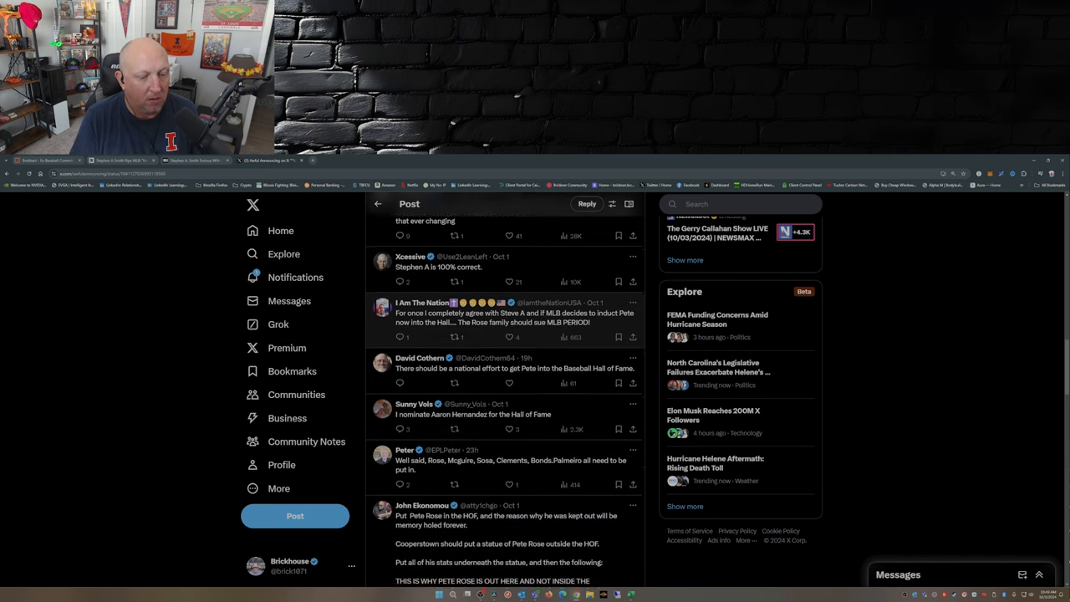
scroll(down, 3)
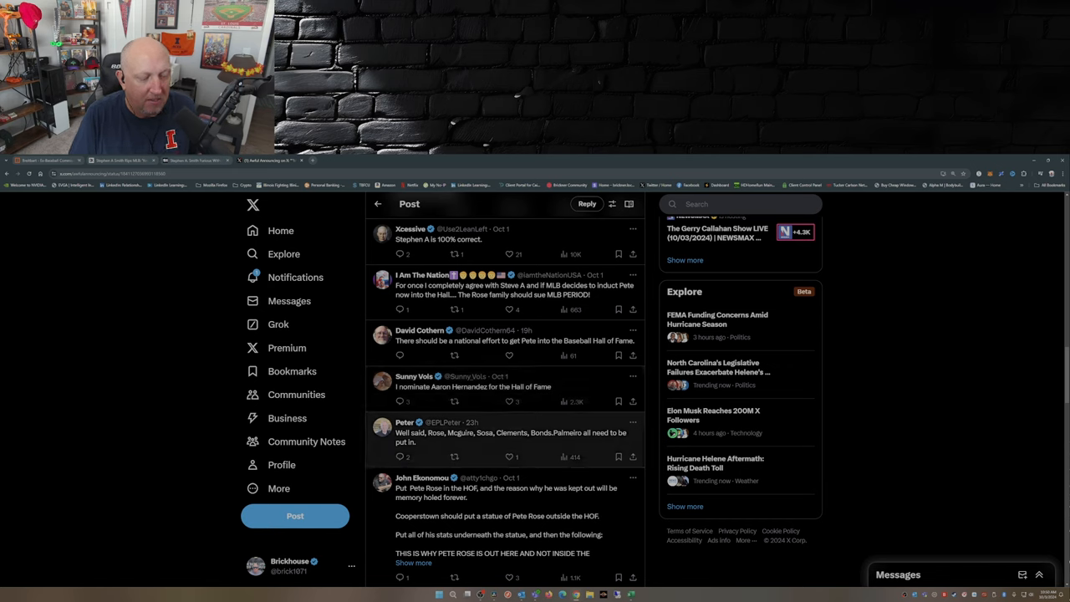
- Scroll past the statue reply to users agreeing with Stephen A. and praising Rose
scroll(down, 3)
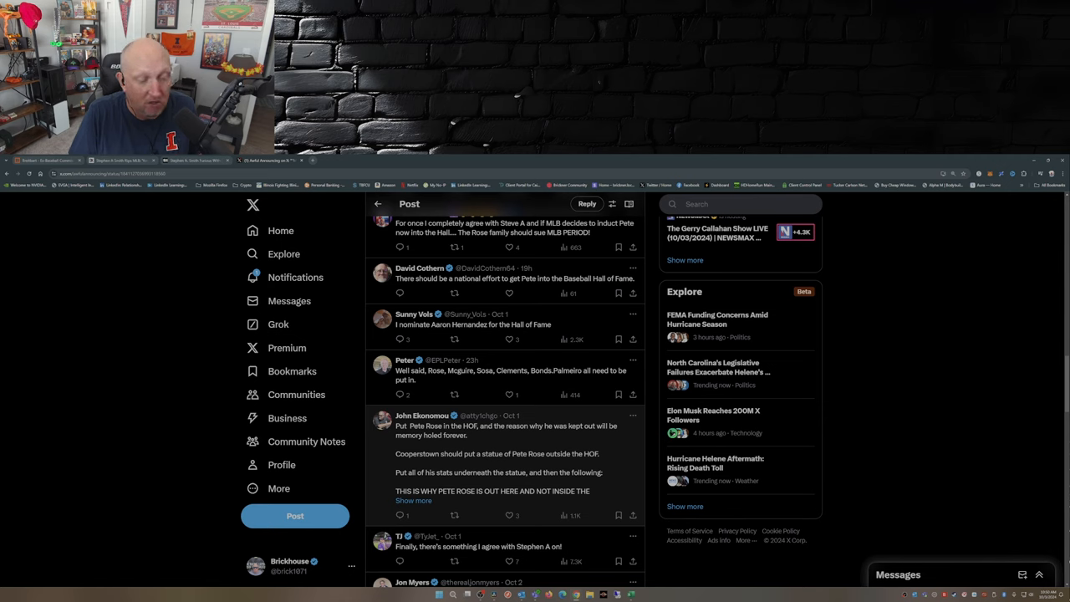
scroll(down, 3)
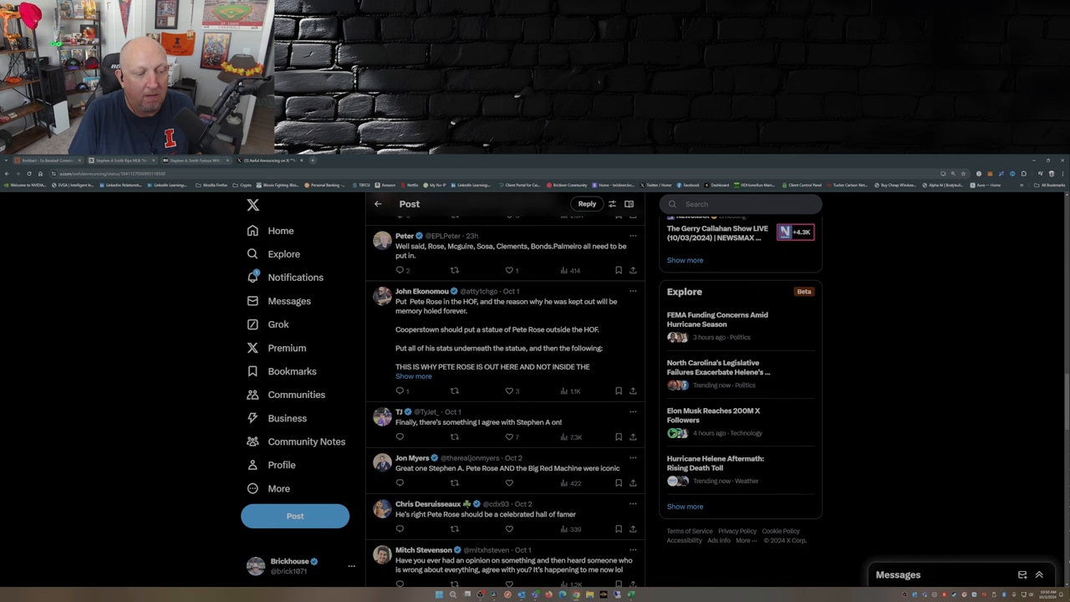
scroll(down, 3)
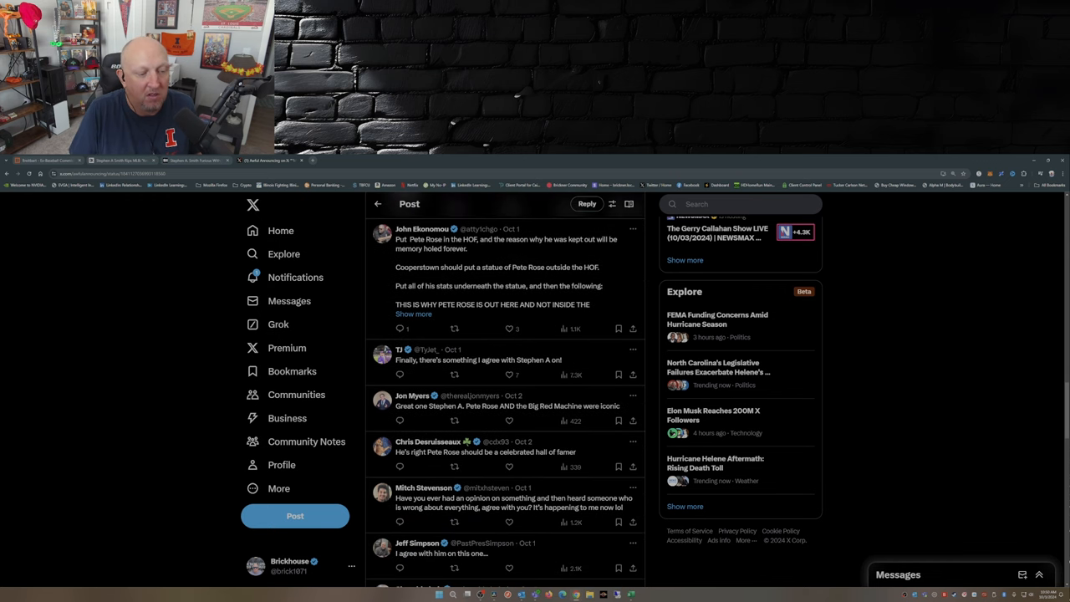
scroll(down, 3)
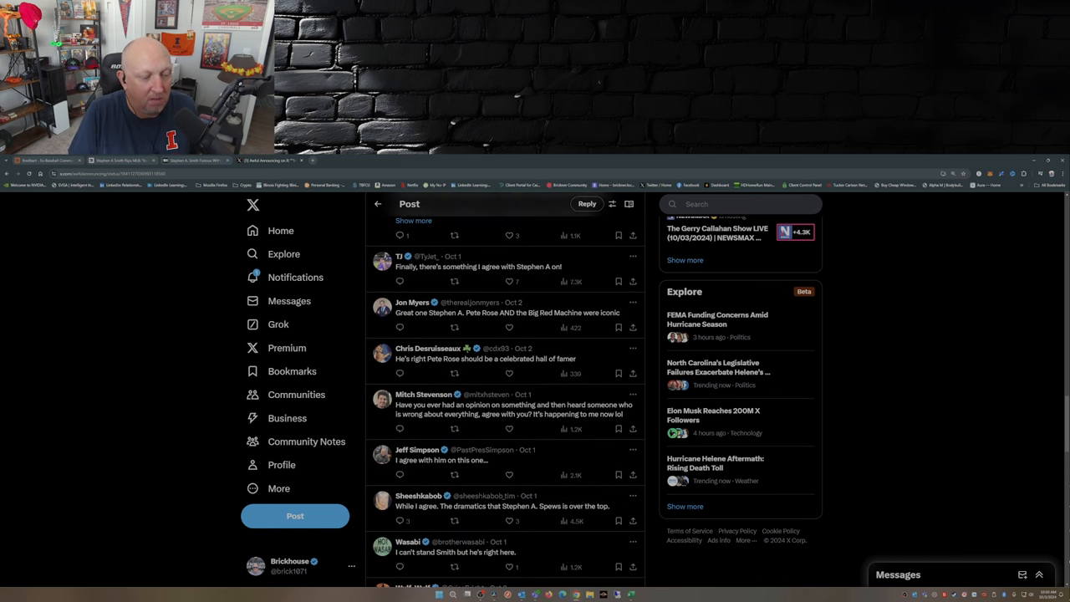